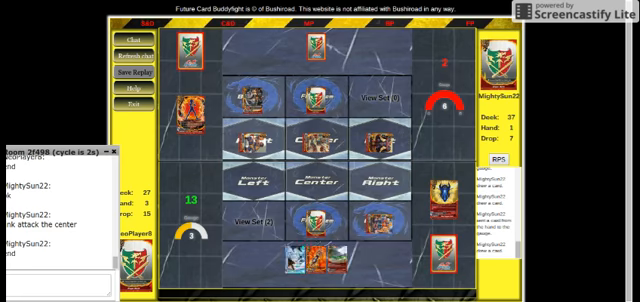
# Play a card from hand, leaving hand at 2, gauge 2 and drop 16.
pyautogui.rightClick(315, 140)
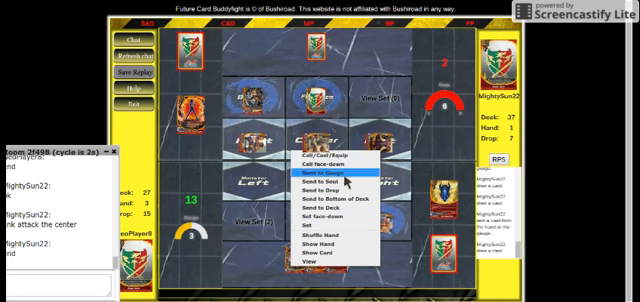
pyautogui.click(320, 143)
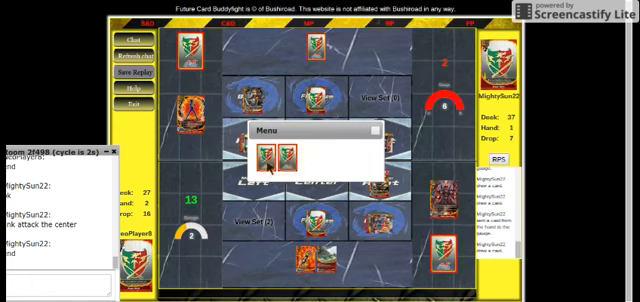
# Bring up the actions menu for another card to set it.
pyautogui.rightClick(287, 155)
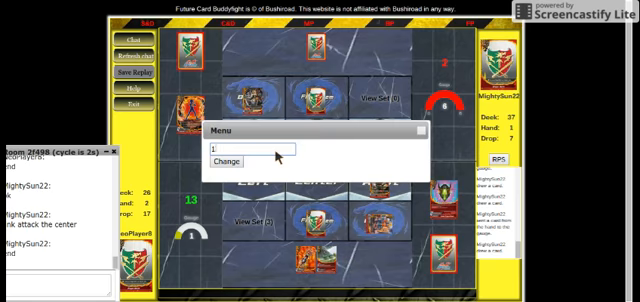
# Apply life 14 and gauge 0, then pick a card from the revealed list.
pyautogui.click(223, 162)
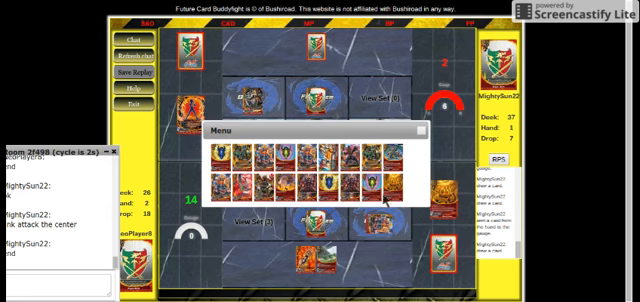
pyautogui.click(417, 127)
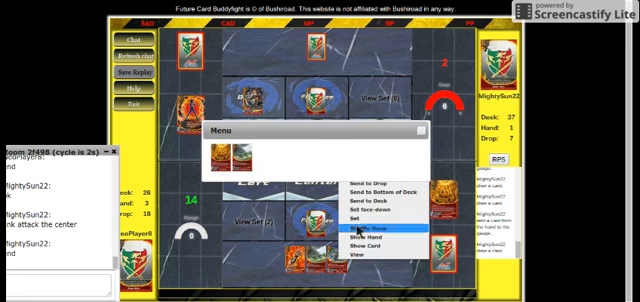
# Choose Call/Cast/Equip for the picked card to show placement options.
pyautogui.click(367, 227)
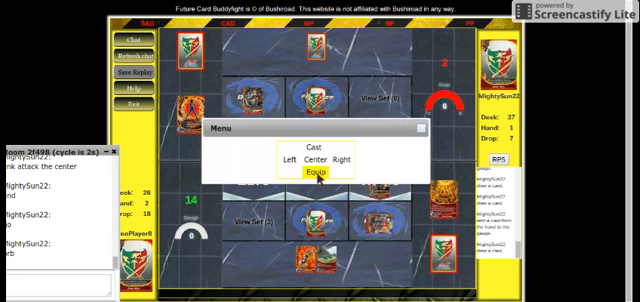
# Choose Equip, read the 4000 Festival! card details, then close them.
pyautogui.click(303, 172)
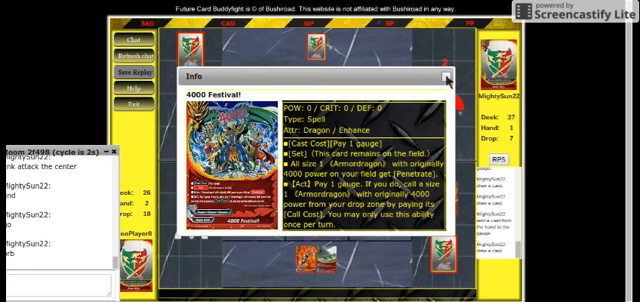
pyautogui.click(448, 74)
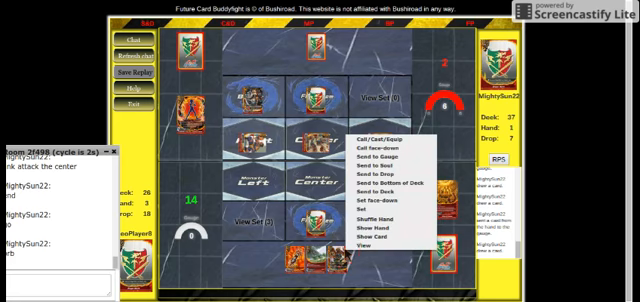
# Cast the card as a spell, leaving hand at 2, and close the card list.
pyautogui.click(370, 131)
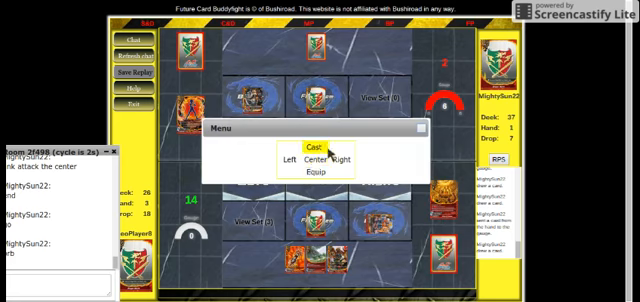
pyautogui.click(306, 145)
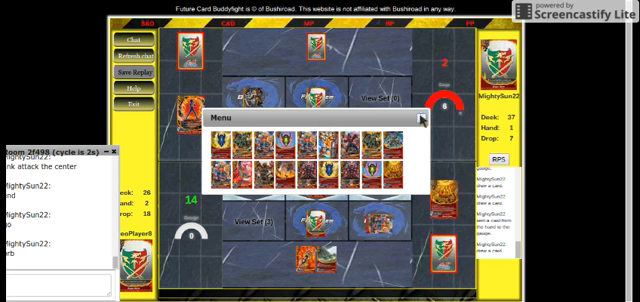
pyautogui.click(425, 115)
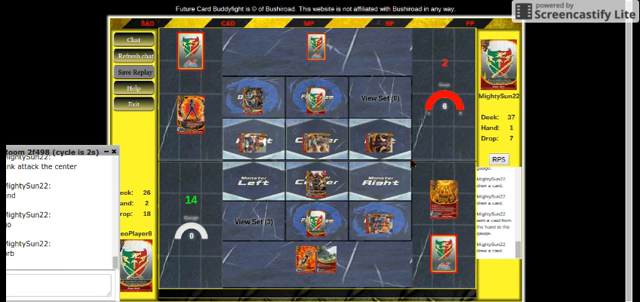
pyautogui.moveTo(548, 62)
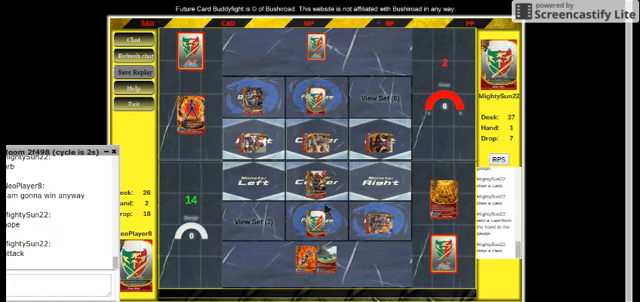
# Bring up the actions menu for a card on the board.
pyautogui.rightClick(318, 182)
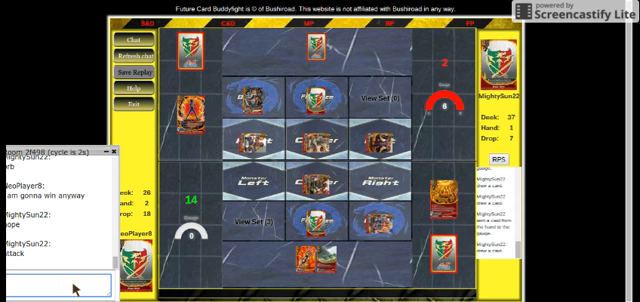
# Send "left" as the attack target in chat, then send "end".
pyautogui.write('left')
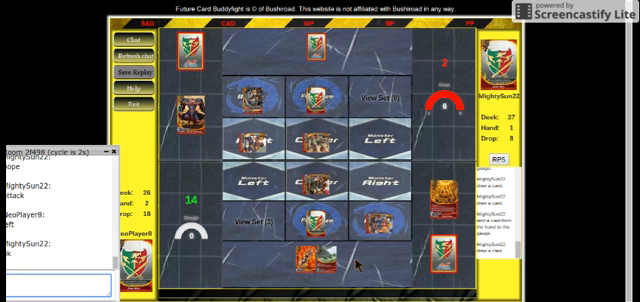
pyautogui.write('end')
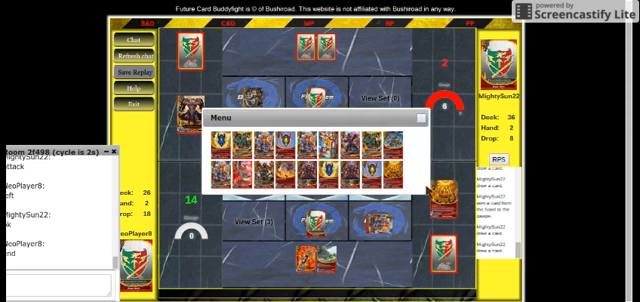
# Bring up card actions on the field during the opponent's turn.
pyautogui.rightClick(360, 160)
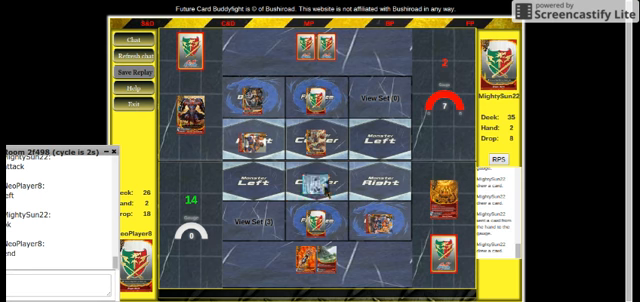
pyautogui.rightClick(362, 185)
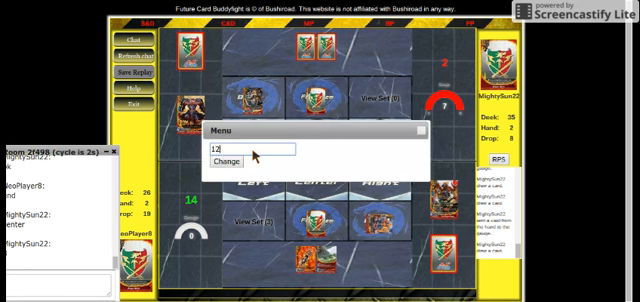
# Confirm the new life total of 12.
pyautogui.click(232, 161)
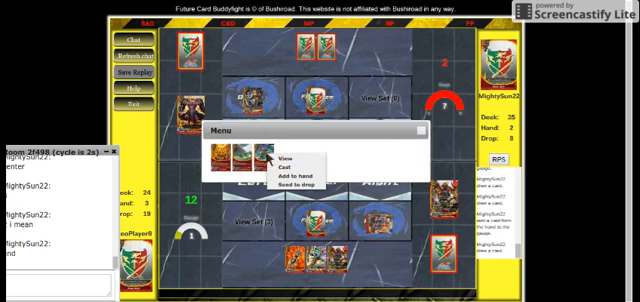
# Cast the chosen card into the center area and change life to 11.
pyautogui.click(270, 161)
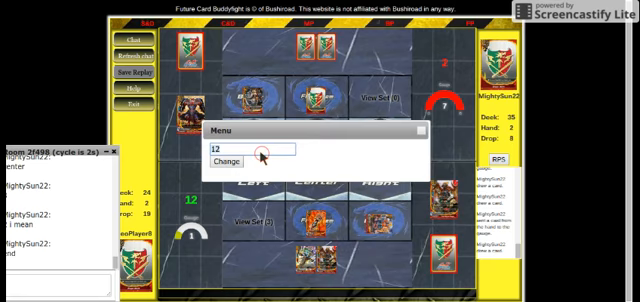
pyautogui.write('11')
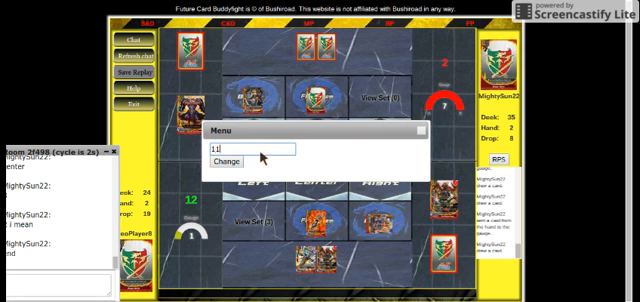
pyautogui.click(234, 163)
pyautogui.write('skill from 4000')
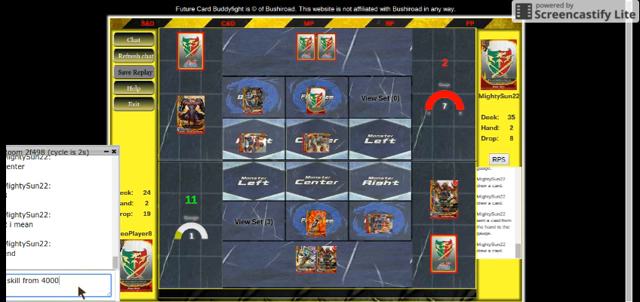
# Send the 'skill from 4000 festival' chat note and call the monster to the right slot.
pyautogui.write('fes')
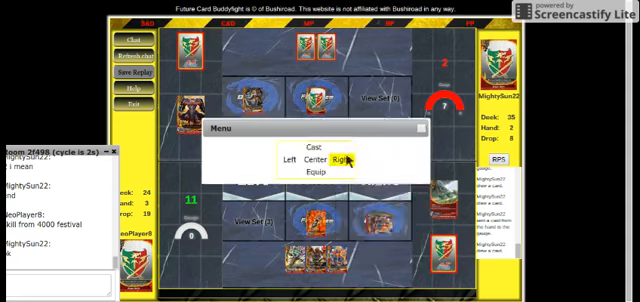
pyautogui.click(349, 158)
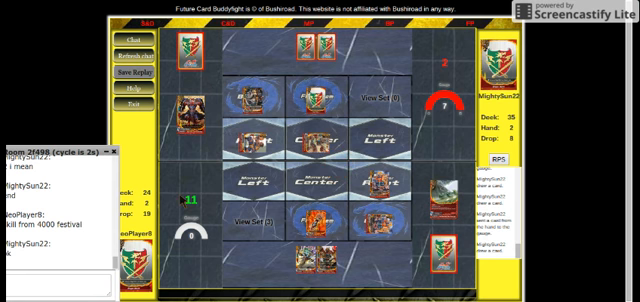
pyautogui.write('and')
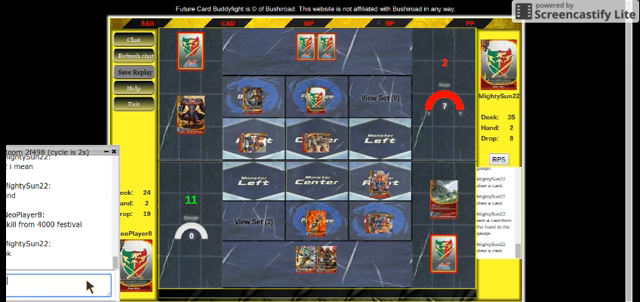
# Change life to 12 and type the 'center with 4000 festival' chat message.
pyautogui.rightClick(505, 252)
pyautogui.write('12')
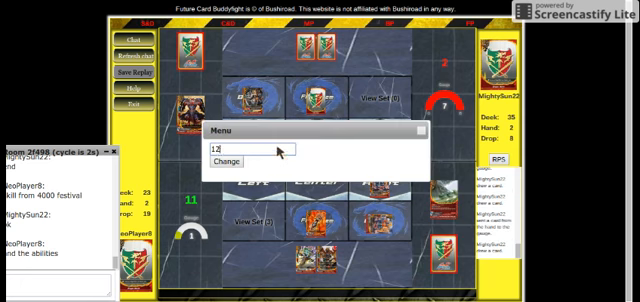
pyautogui.click(226, 159)
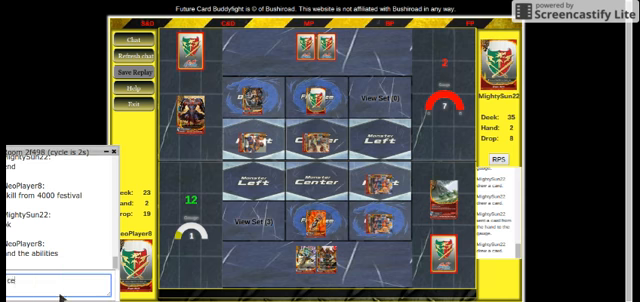
pyautogui.write('center with')
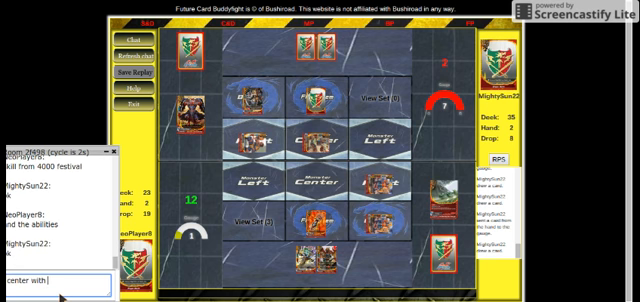
pyautogui.write('cri')
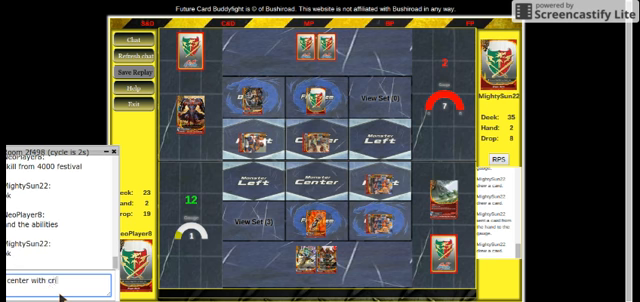
pyautogui.write('m')
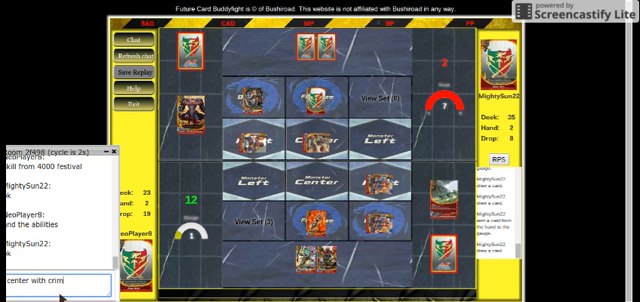
pyautogui.press('Backspace')
pyautogui.write('4000 fe')
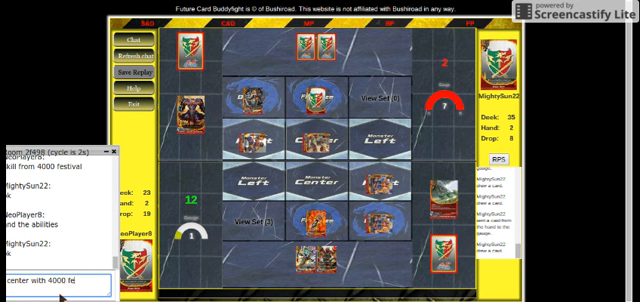
pyautogui.write('stival')
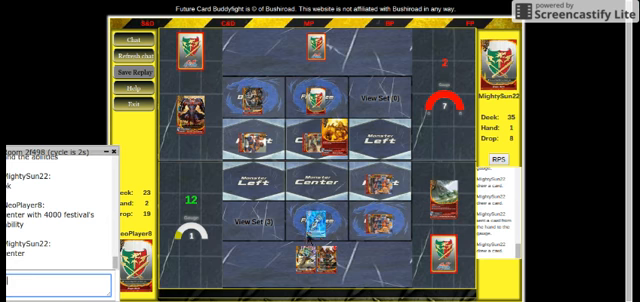
# Resolve the card ability and start typing the attack-on-the-right announcement.
pyautogui.rightClick(311, 240)
pyautogui.write('i am attacking the right')
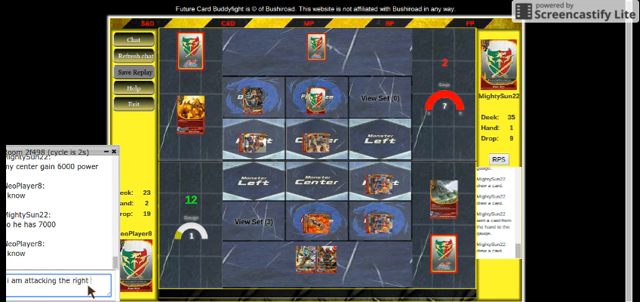
pyautogui.write('no')
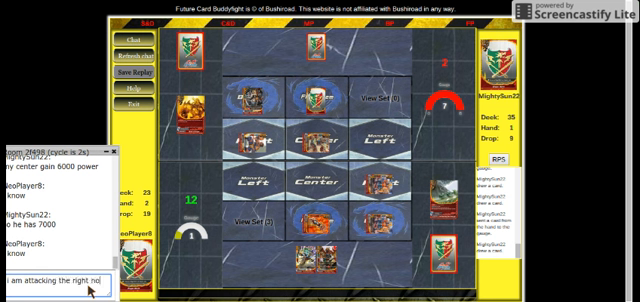